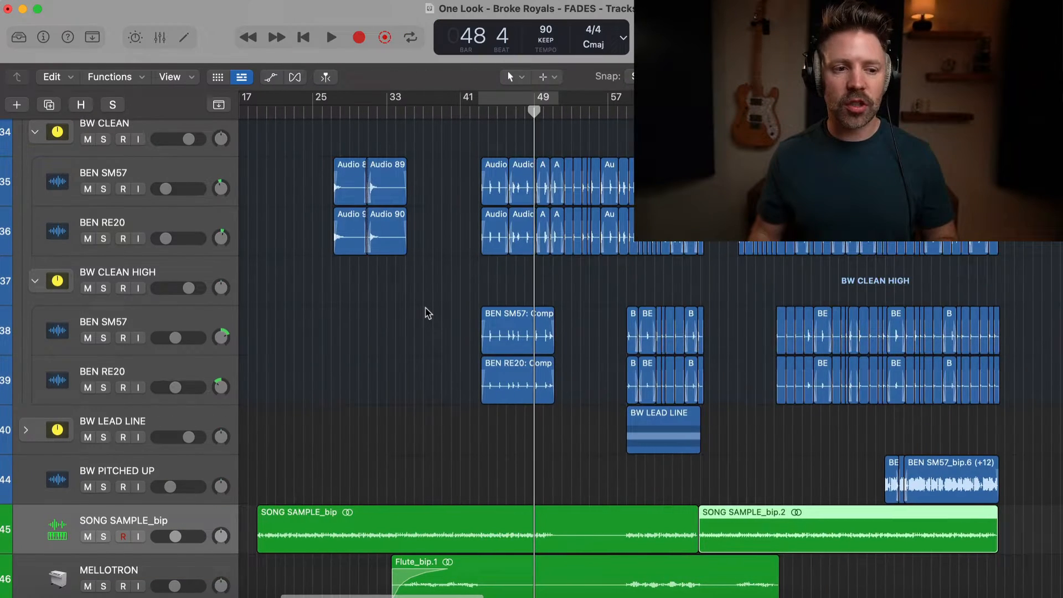
# Scroll down to the BEN SM57 and BEN RE20 regions around bar 25
pyautogui.scroll(-3)
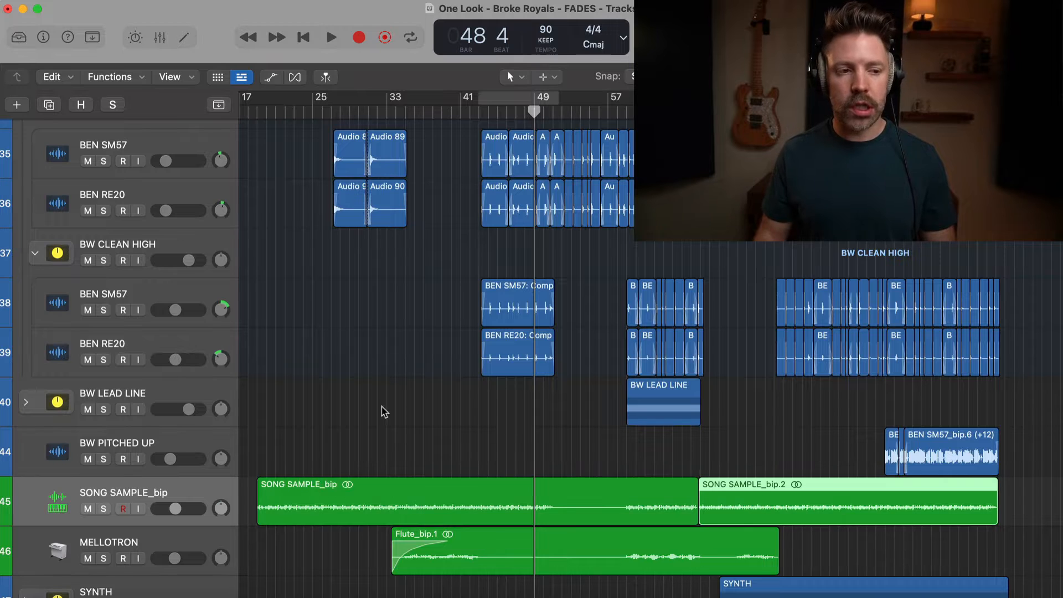
pyautogui.moveTo(320, 299)
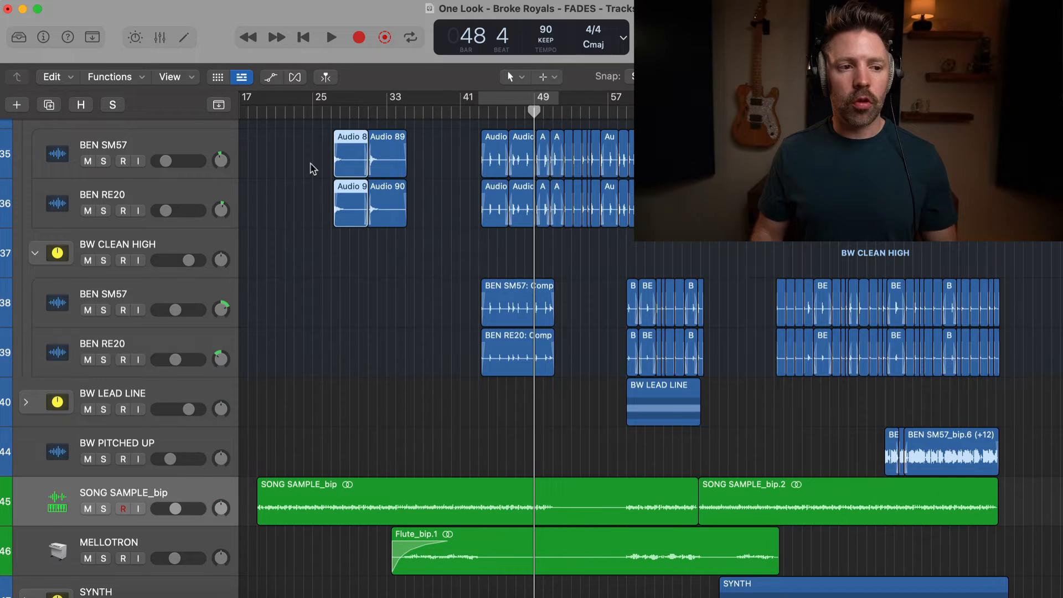
pyautogui.moveTo(467, 156)
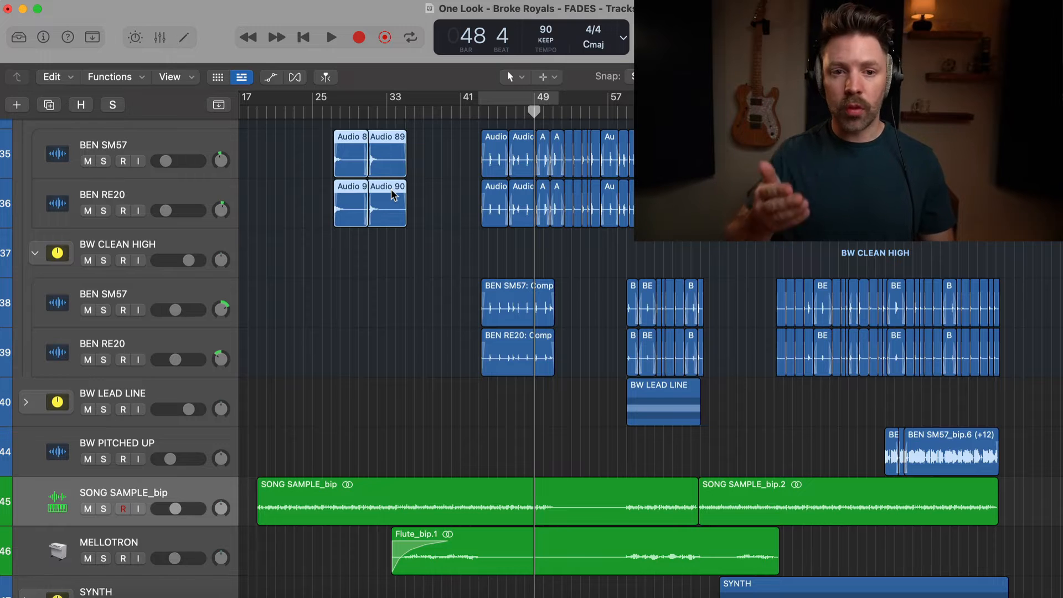
pyautogui.moveTo(380, 170)
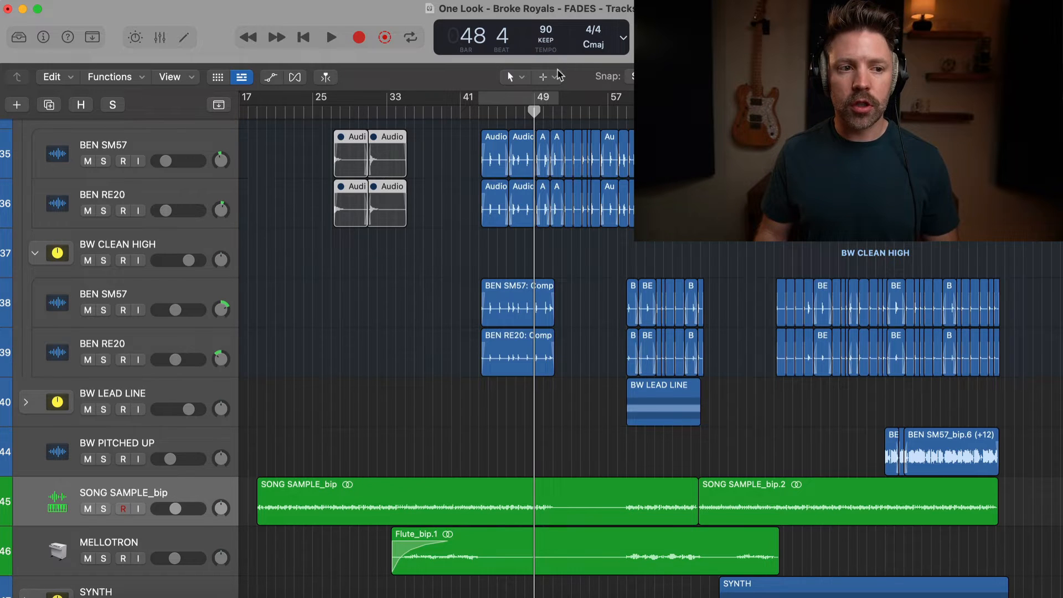
# Choose the Mute Tool from the Tracks area tool menu as the second tool
pyautogui.click(558, 76)
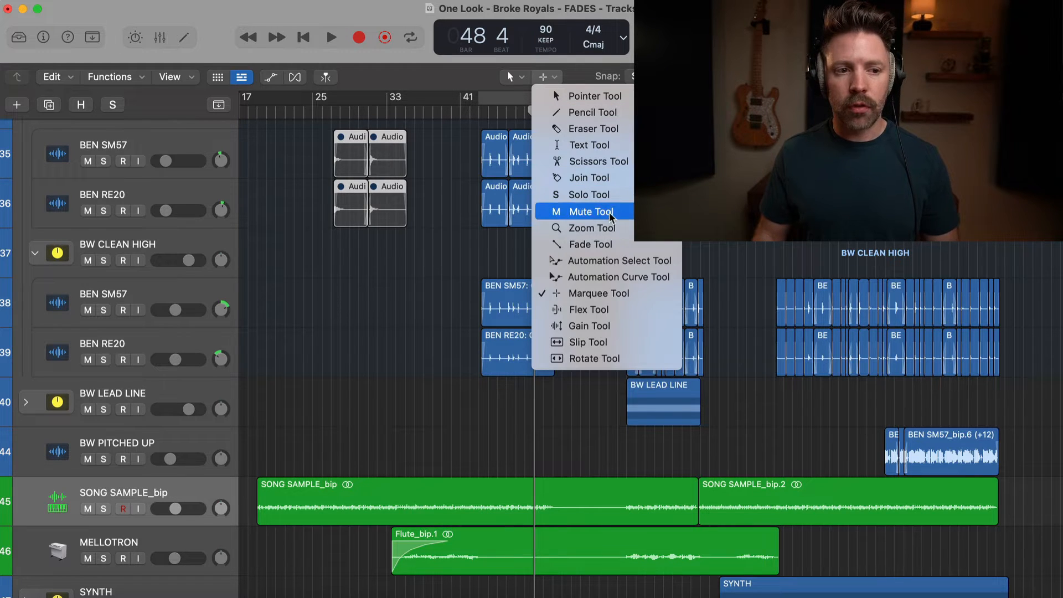
pyautogui.click(591, 211)
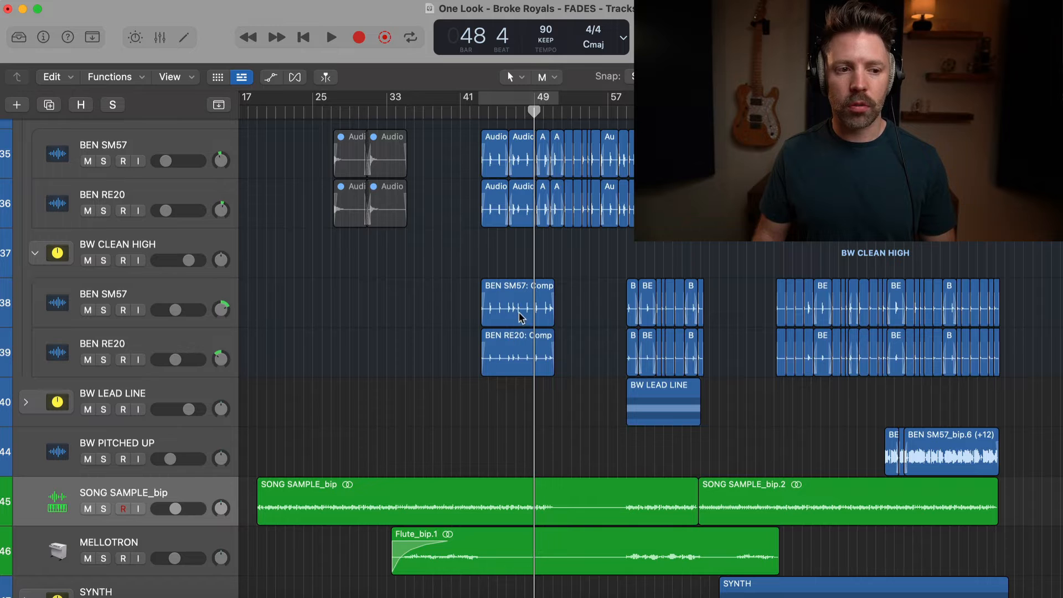
pyautogui.click(517, 304)
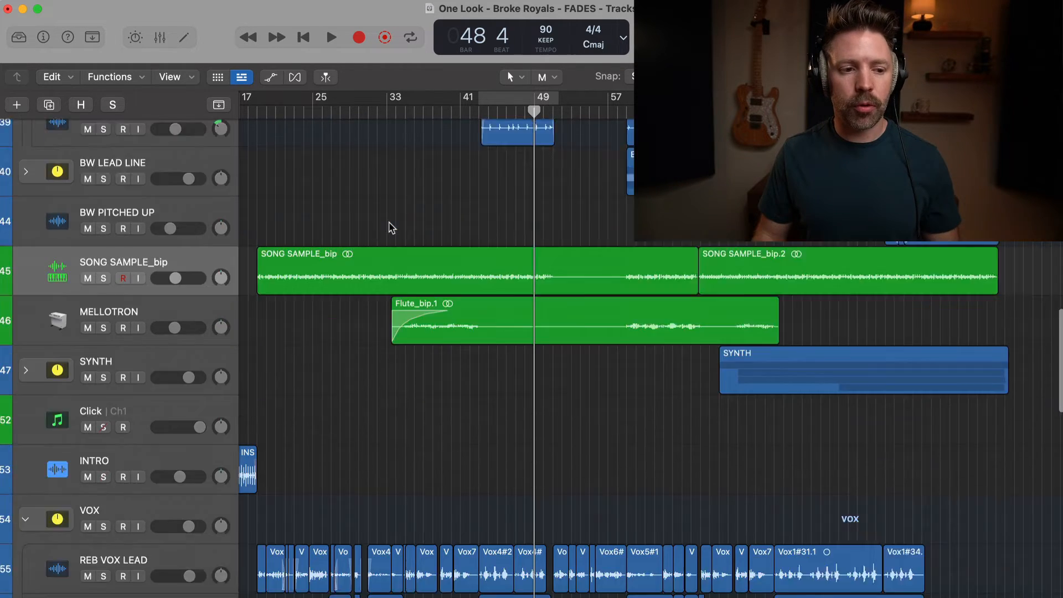
pyautogui.scroll(-3)
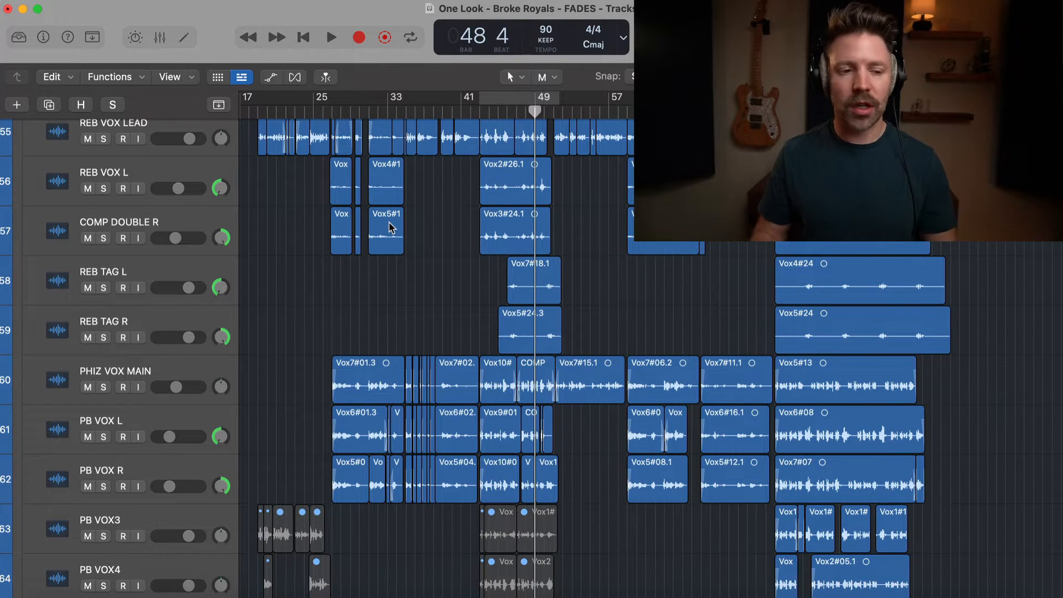
pyautogui.scroll(-3)
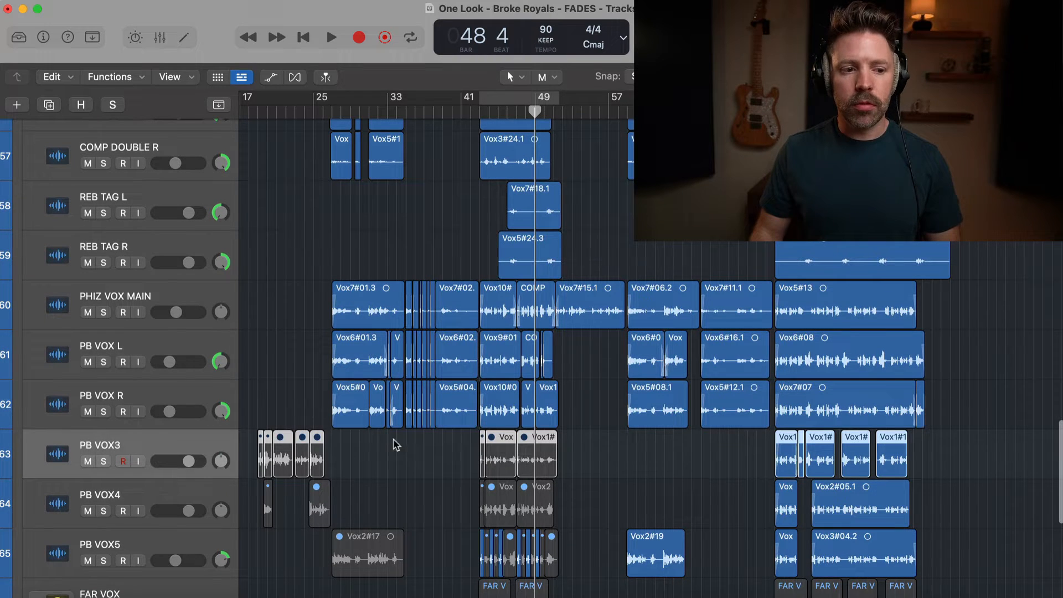
pyautogui.moveTo(457, 484)
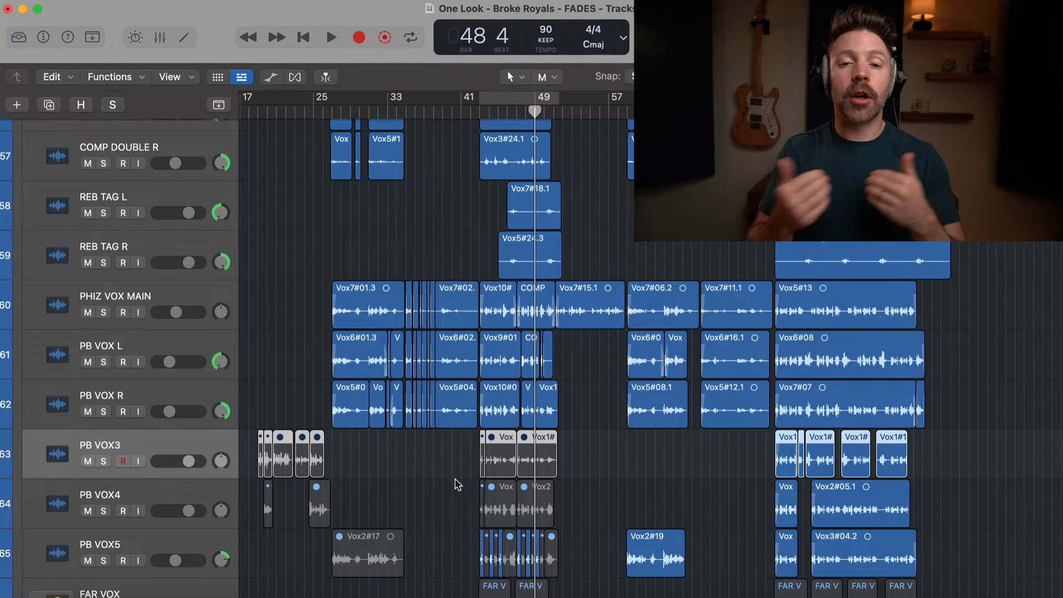
pyautogui.scroll(-3)
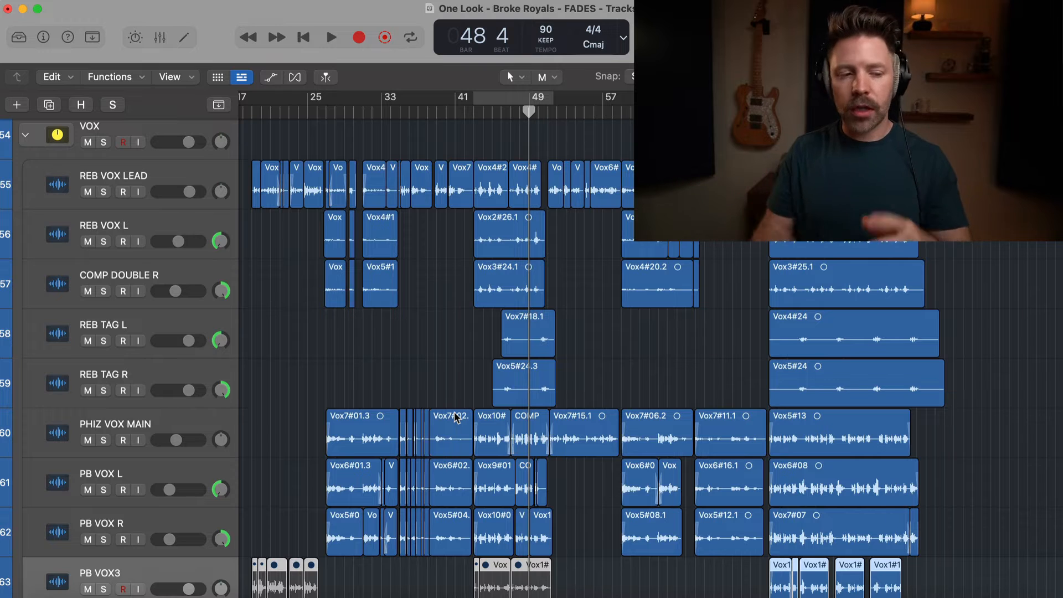
pyautogui.scroll(-3)
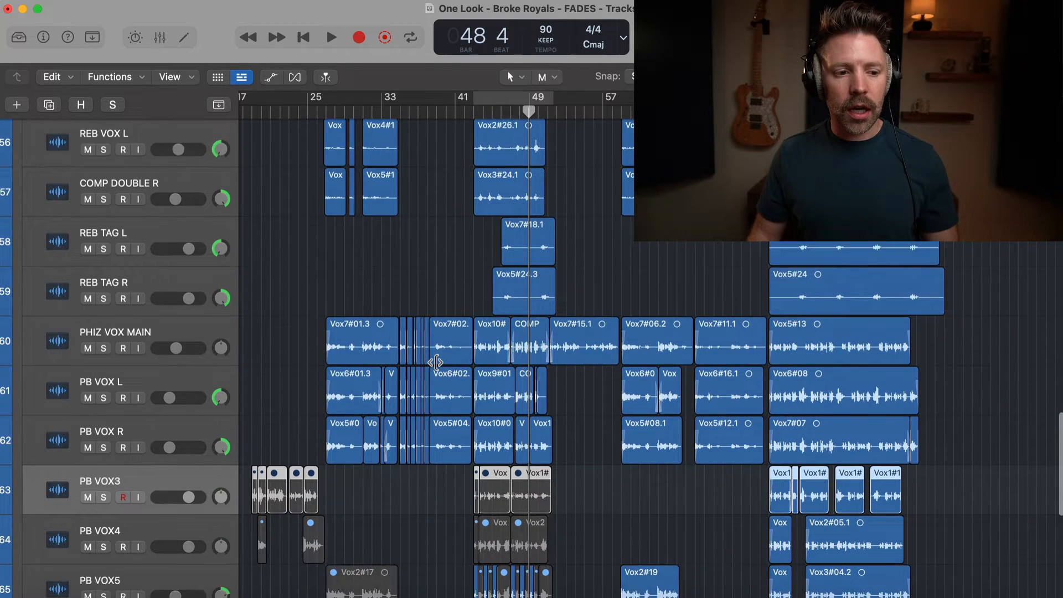
pyautogui.scroll(-3)
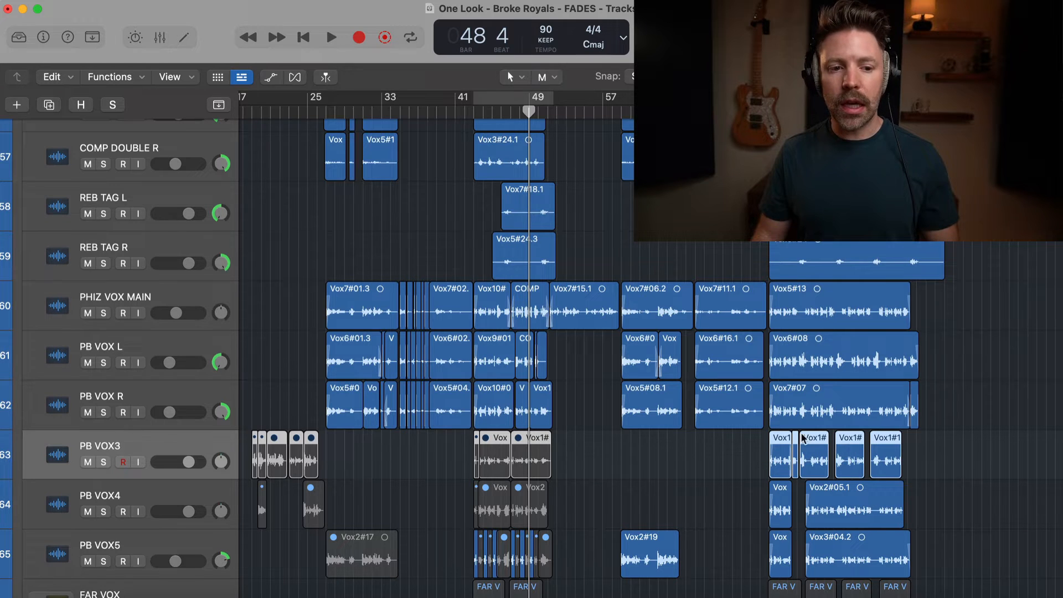
pyautogui.scroll(-3)
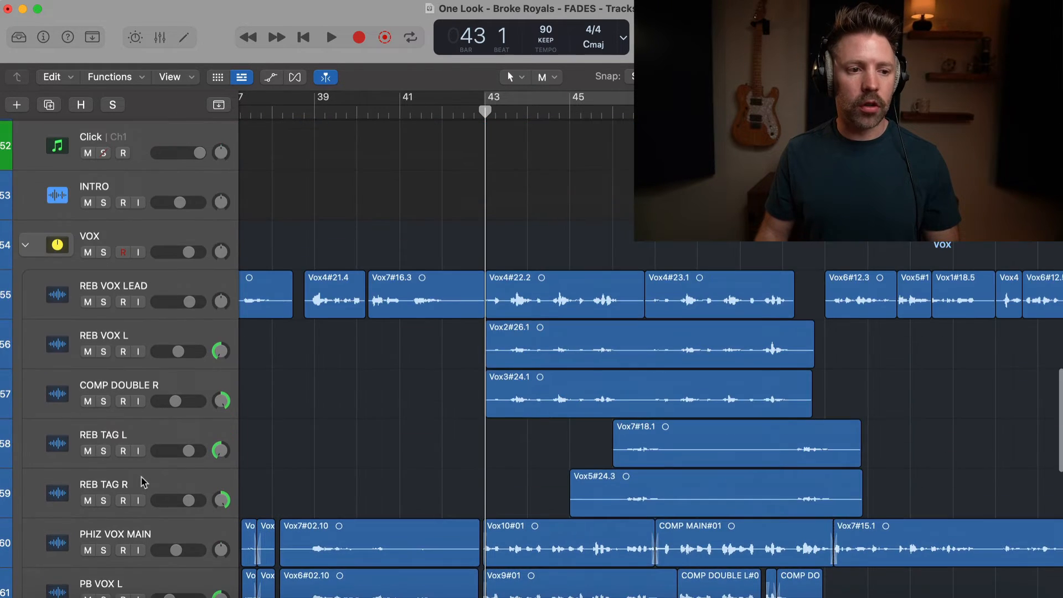
# Play and stop twice from bar 43 to audition the soloed PB VOX5 Vox regions
pyautogui.click(331, 37)
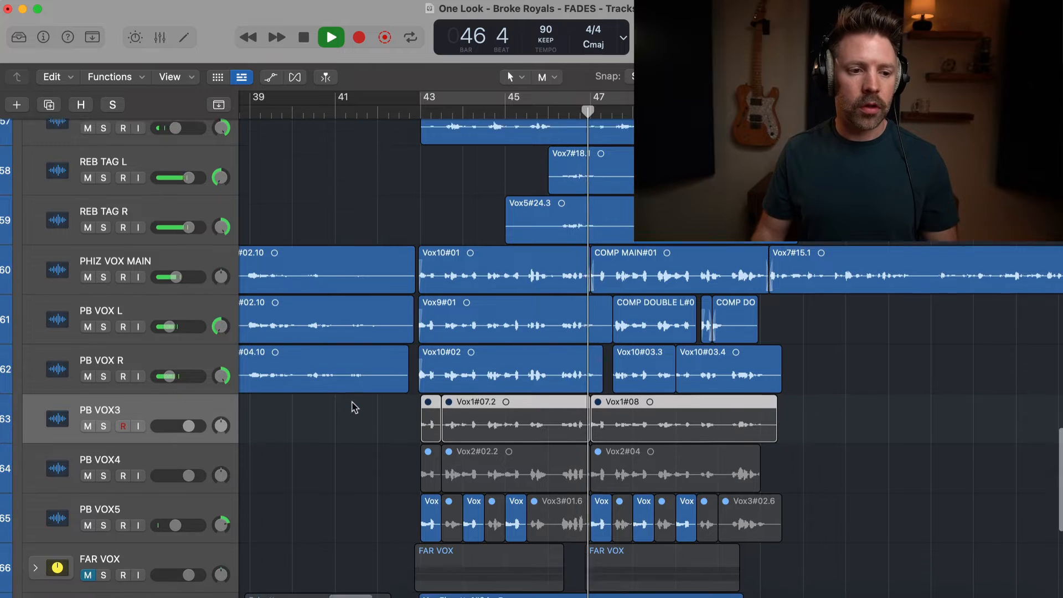
pyautogui.click(331, 37)
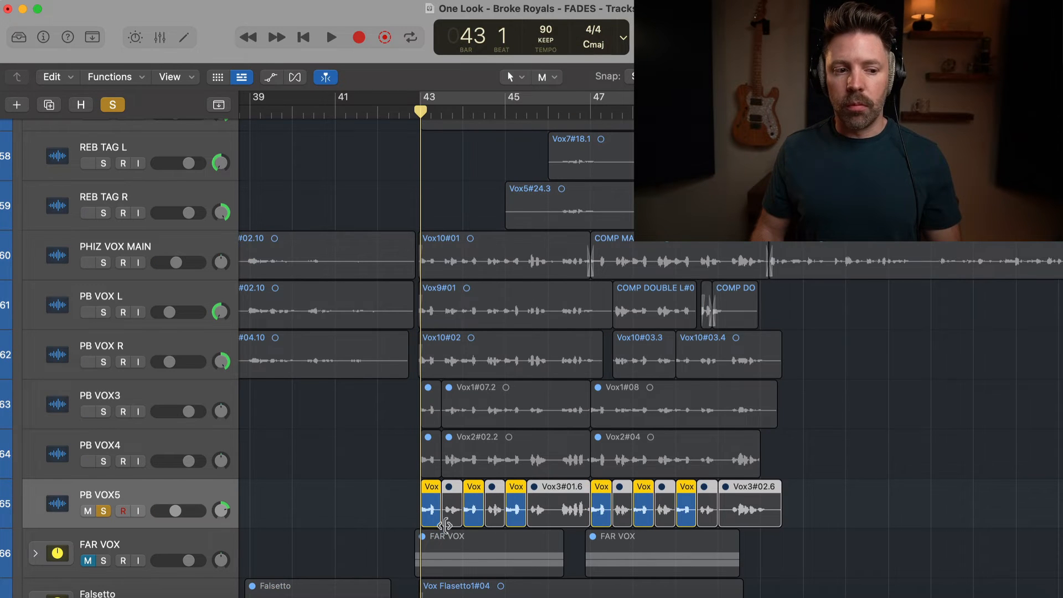
pyautogui.click(331, 38)
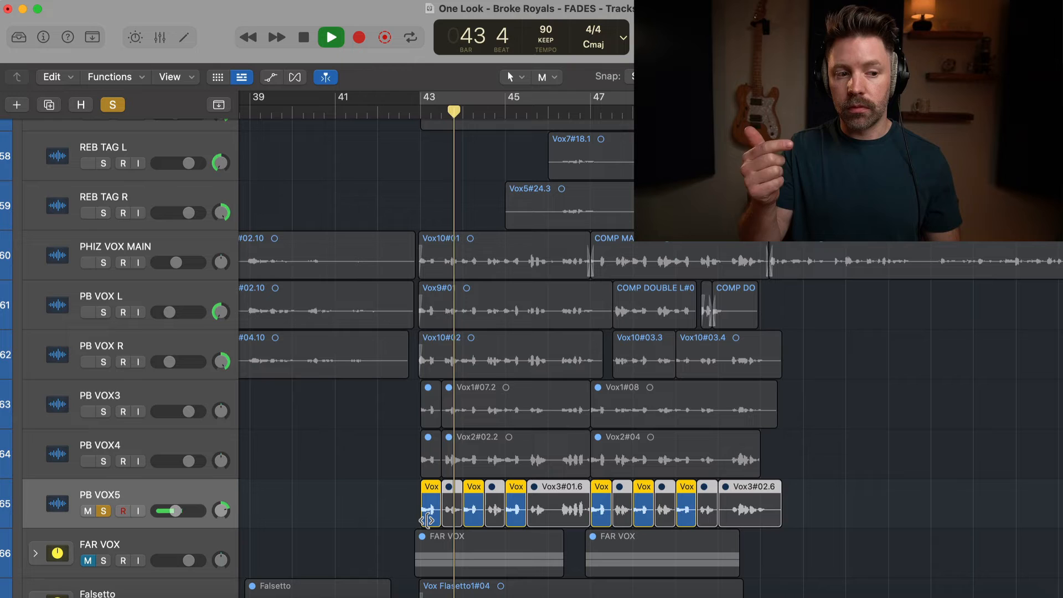
pyautogui.click(332, 37)
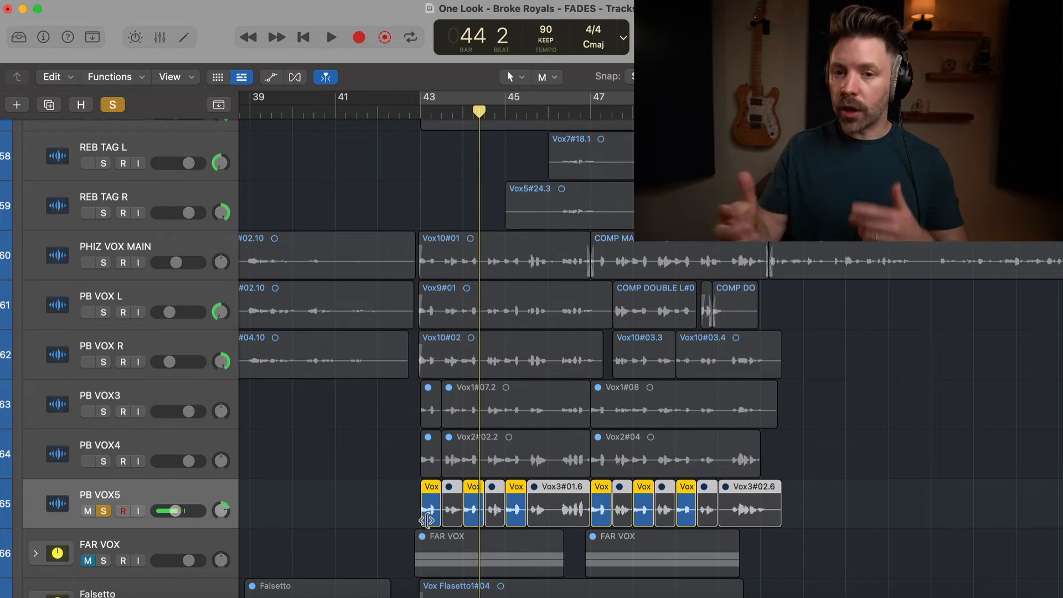